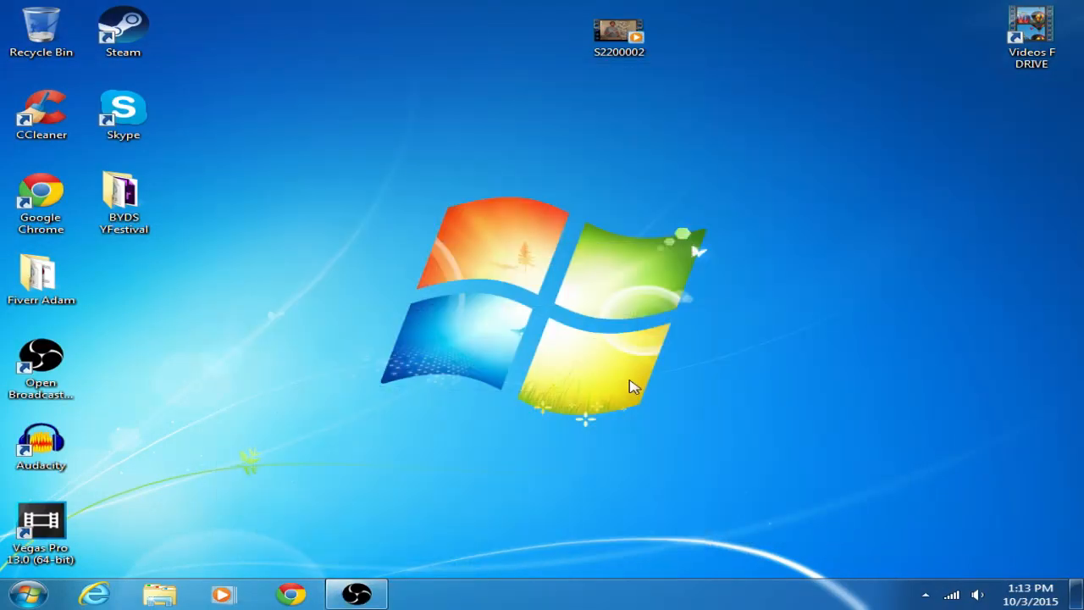
{"action": "mouse_move", "coordinate": [328, 376]}
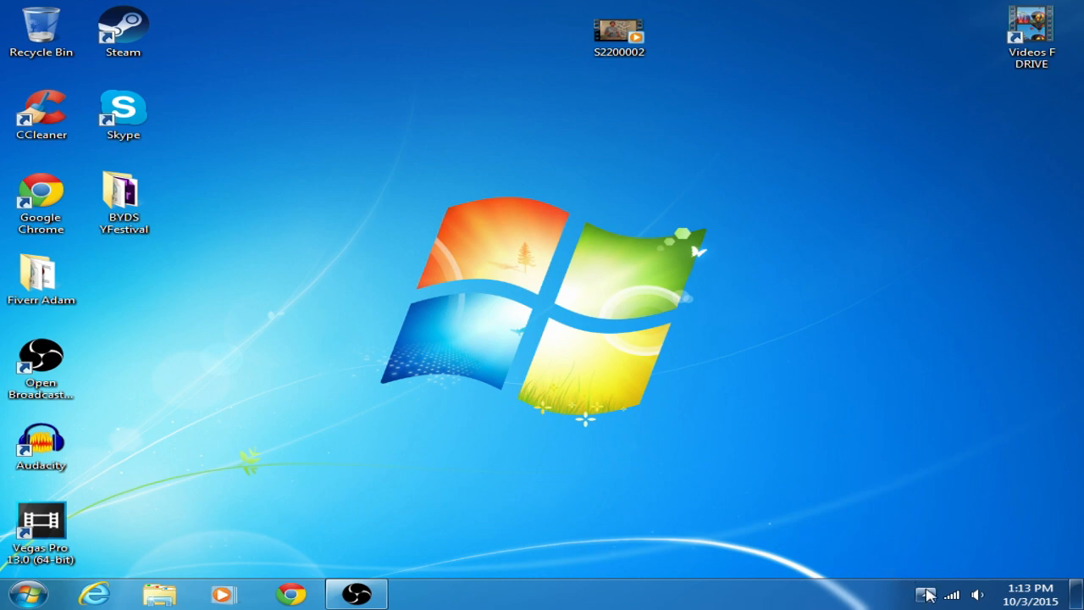
Reach Devices and Printers from the USB device icon in the notification area.
{"action": "left_click", "coordinate": [925, 593]}
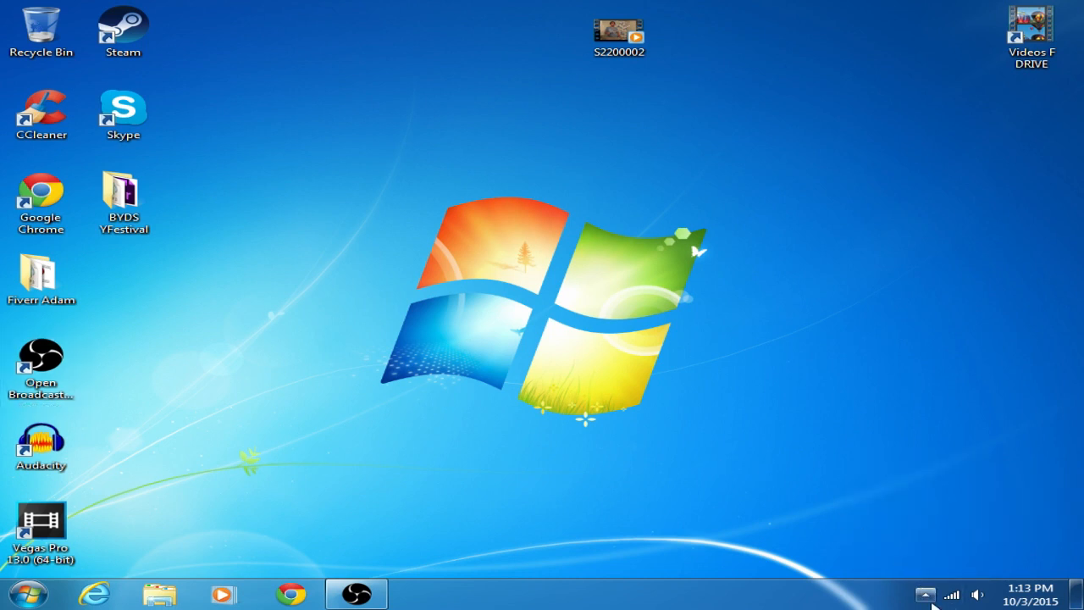
{"action": "left_click", "coordinate": [925, 593]}
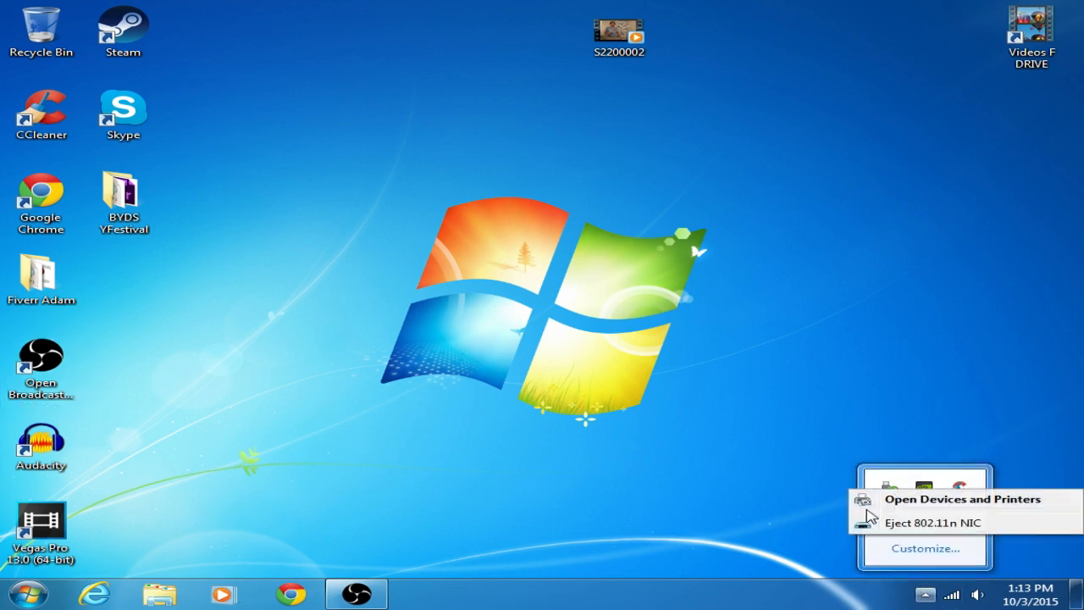
{"action": "left_click", "coordinate": [960, 498]}
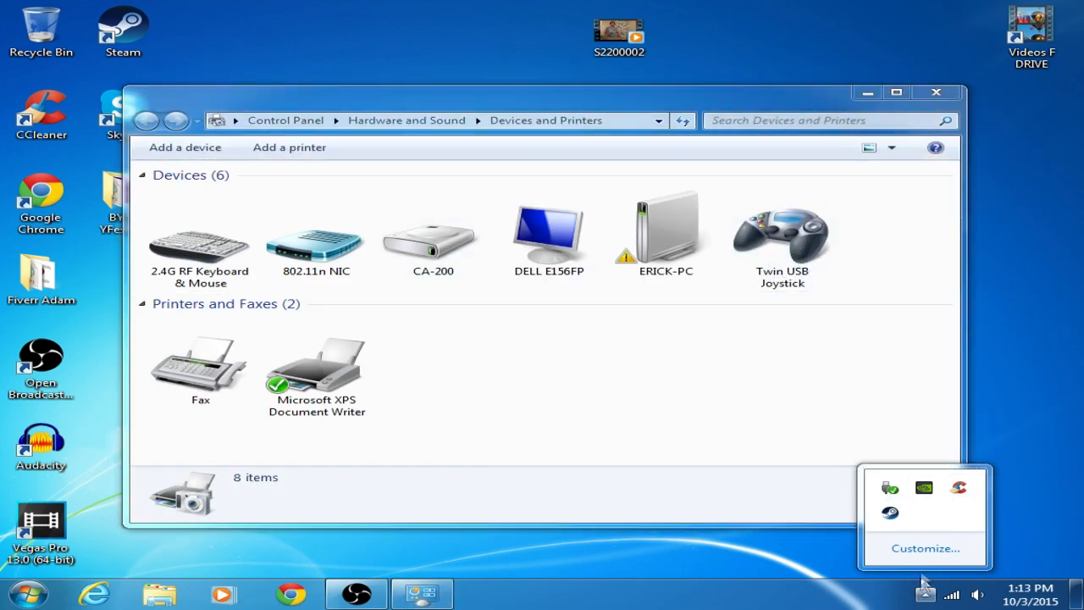
Check the Twin USB Joystick's properties and Hardware status report it working properly.
{"action": "left_click", "coordinate": [782, 241]}
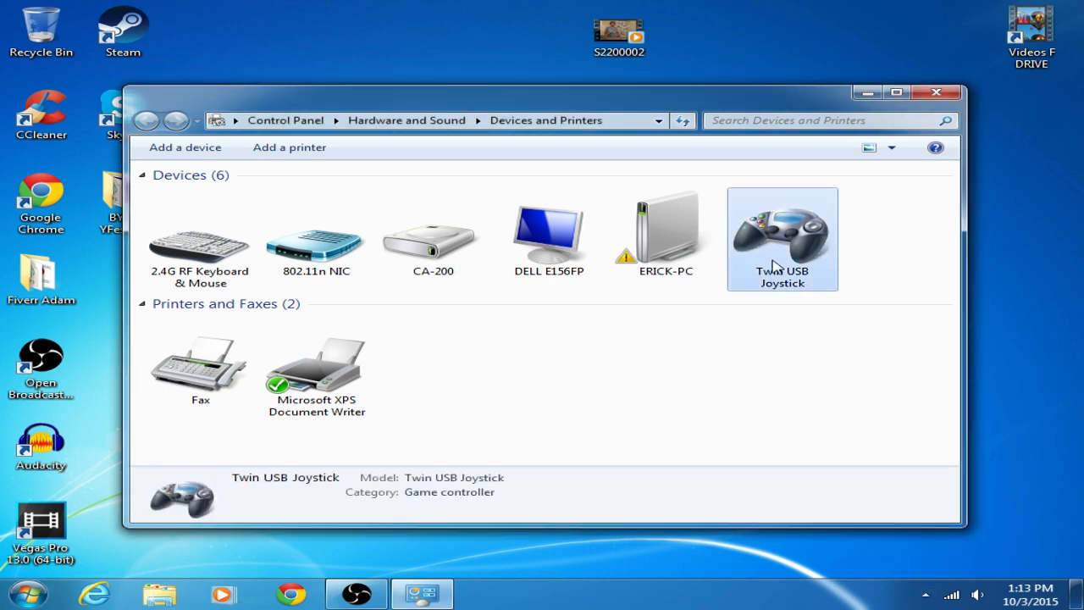
{"action": "double_click", "coordinate": [783, 237]}
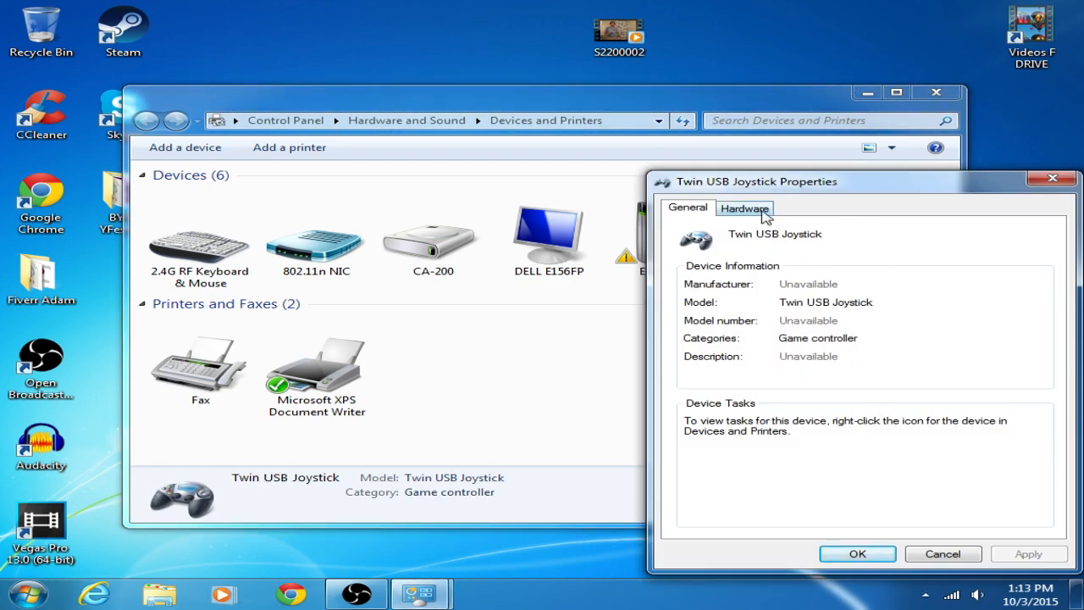
{"action": "left_click", "coordinate": [745, 206]}
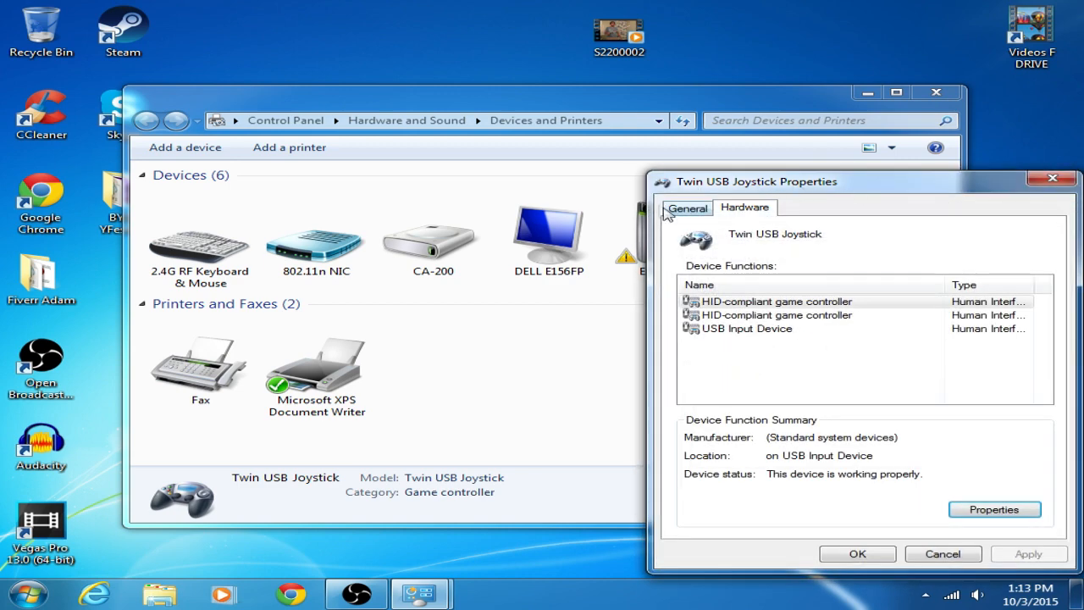
View the game controller settings listing both Twin USB Joystick controllers as OK.
{"action": "right_click", "coordinate": [780, 237]}
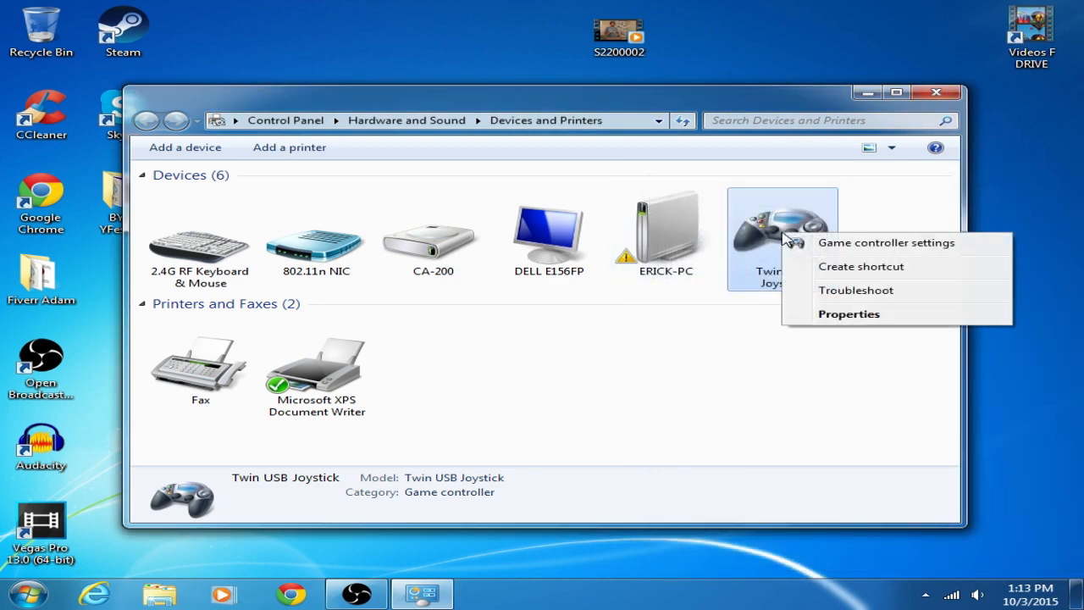
{"action": "left_click", "coordinate": [885, 242]}
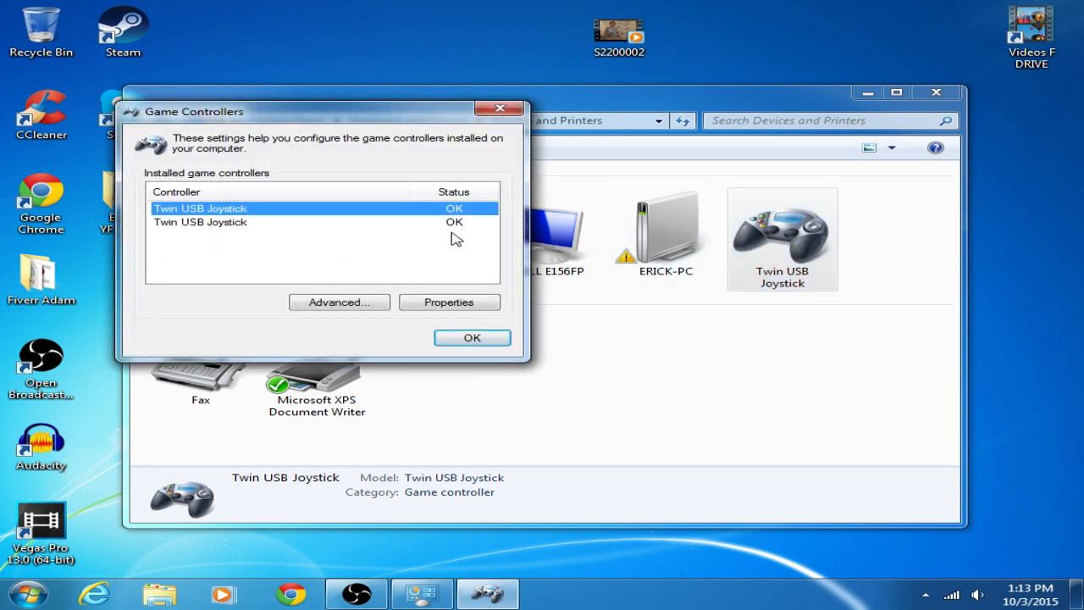
{"action": "left_click", "coordinate": [470, 337]}
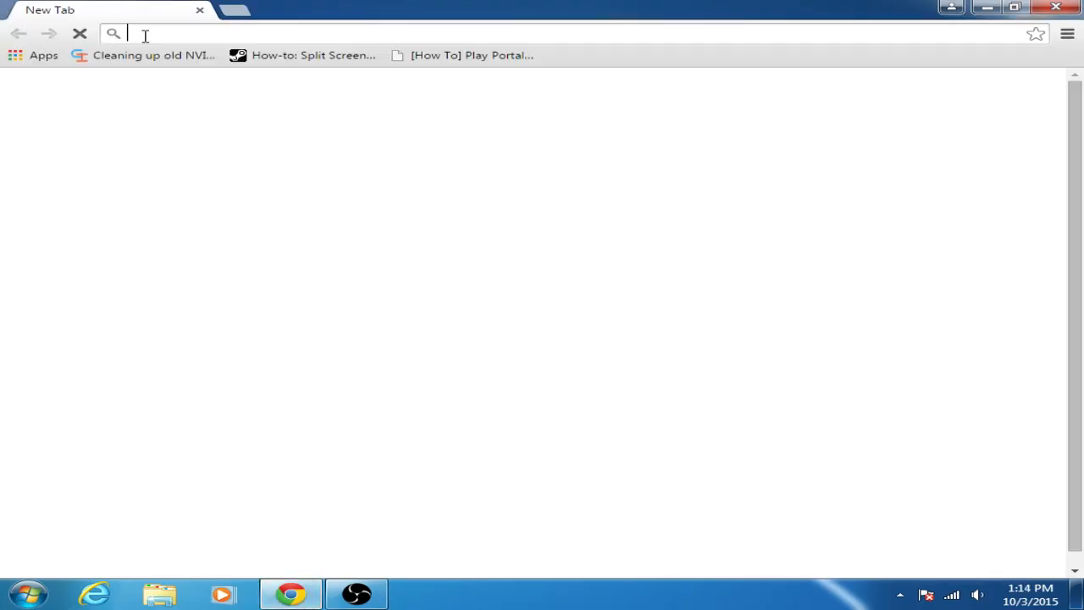
Search Google for 'x360ce download' and visit the x360ce GitHub result.
{"action": "type", "text": "x360"}
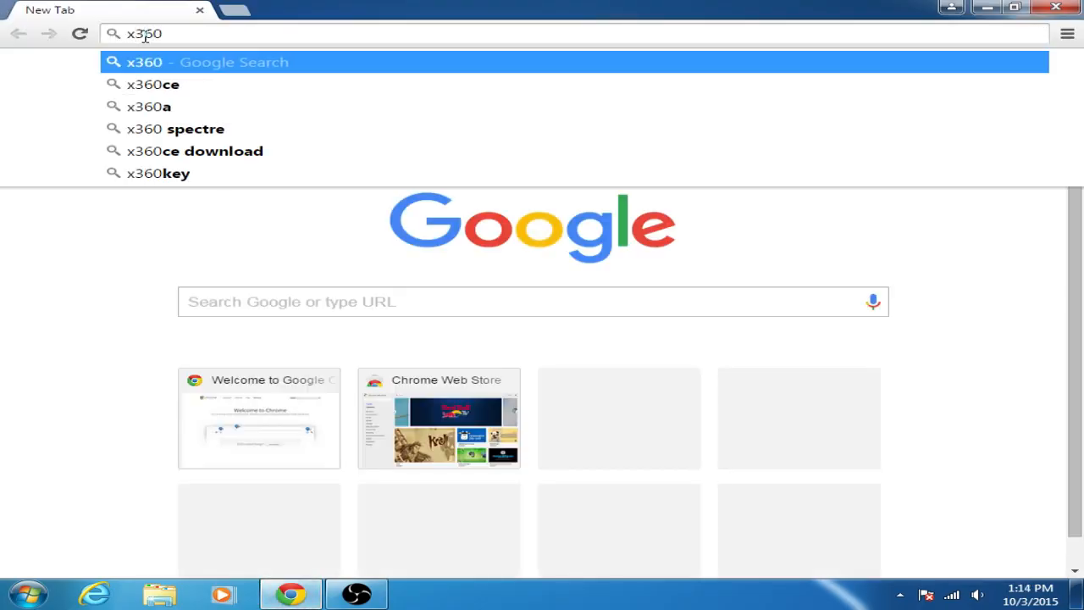
{"action": "left_click", "coordinate": [195, 151]}
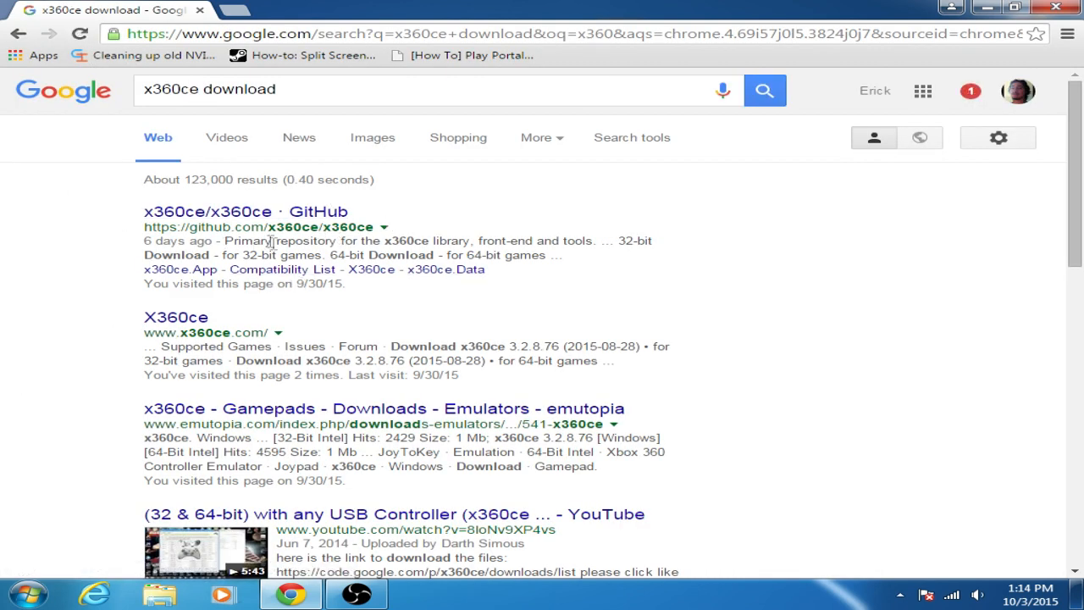
{"action": "left_click", "coordinate": [244, 210]}
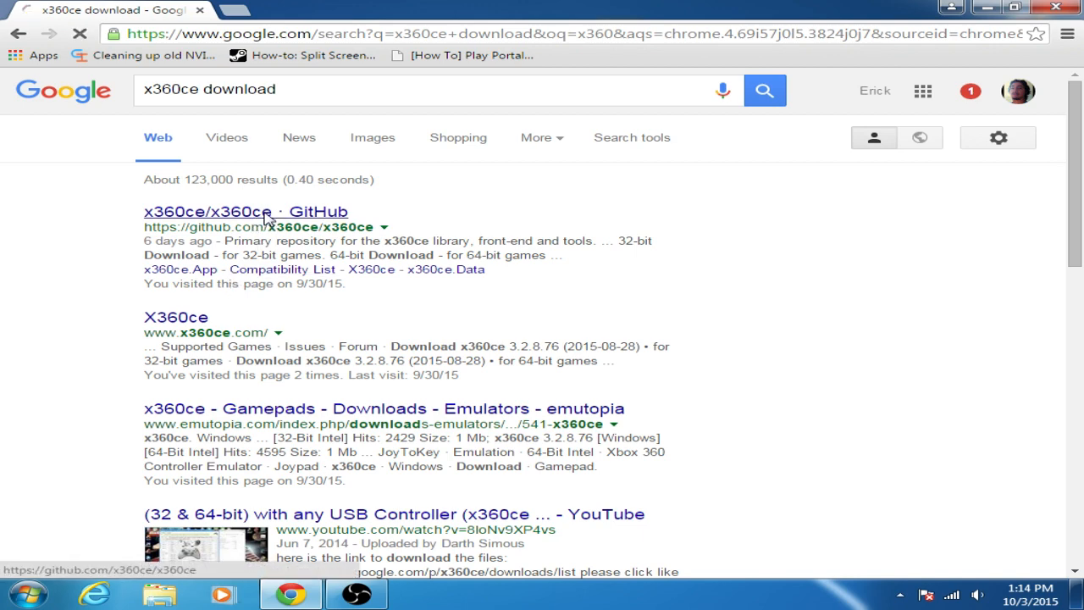
{"action": "left_click", "coordinate": [244, 210]}
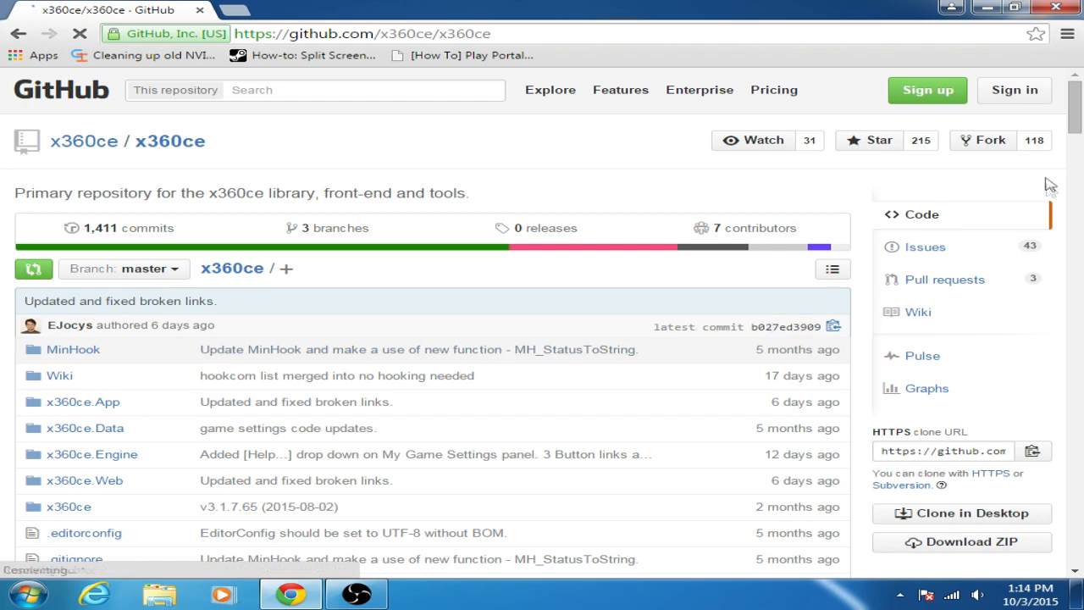
Return to the results and load the x360ce.com emulator site.
{"action": "scroll", "scroll_direction": "down", "scroll_amount": 3}
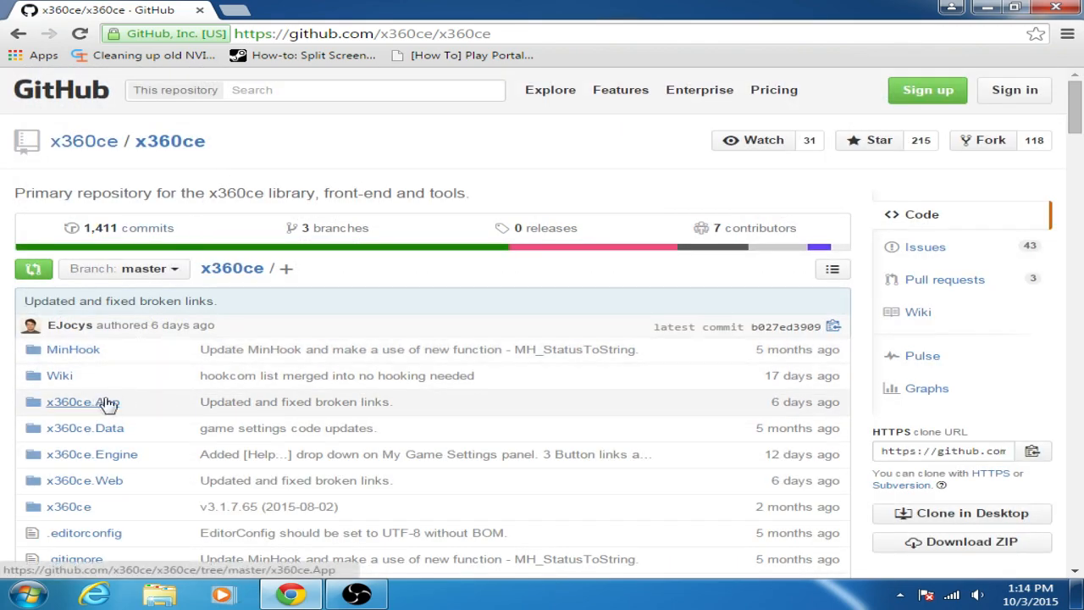
{"action": "scroll", "scroll_direction": "down", "scroll_amount": 3}
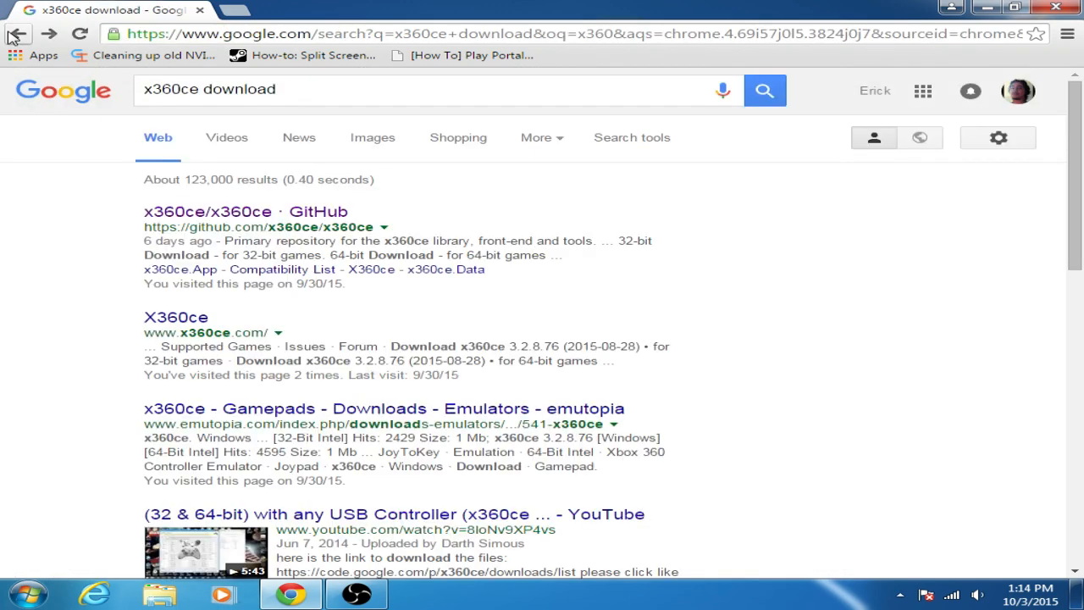
{"action": "scroll", "scroll_direction": "down", "scroll_amount": 3}
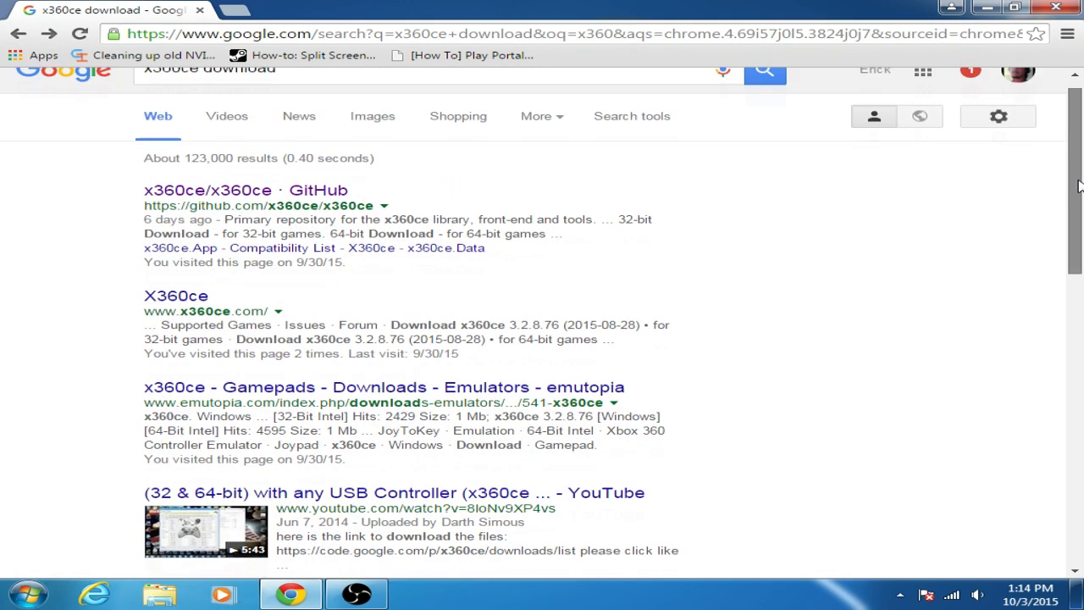
{"action": "scroll", "scroll_direction": "down", "scroll_amount": 3}
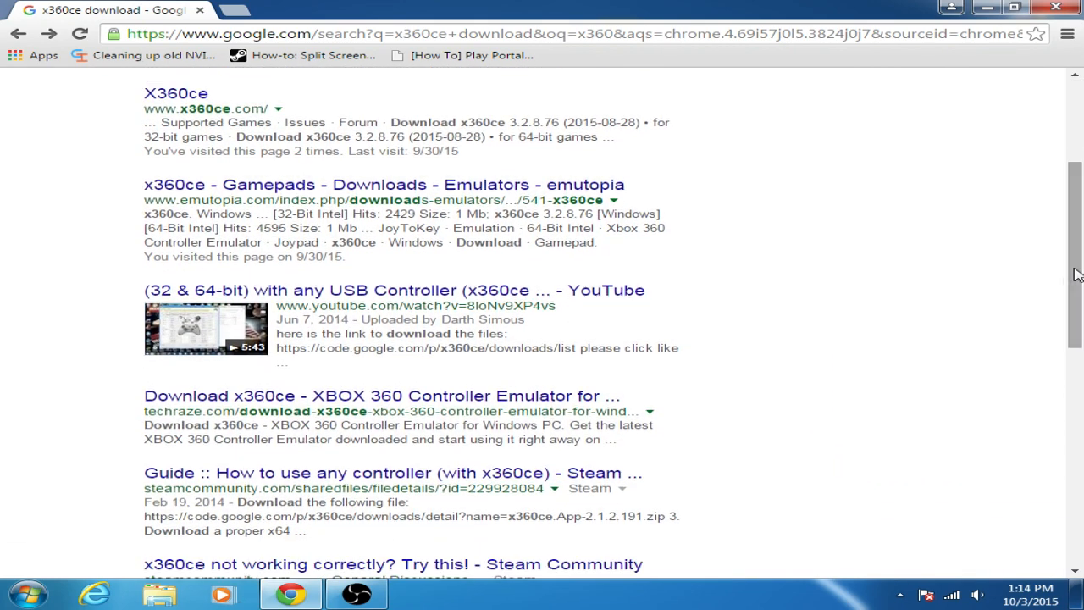
{"action": "left_click", "coordinate": [176, 93]}
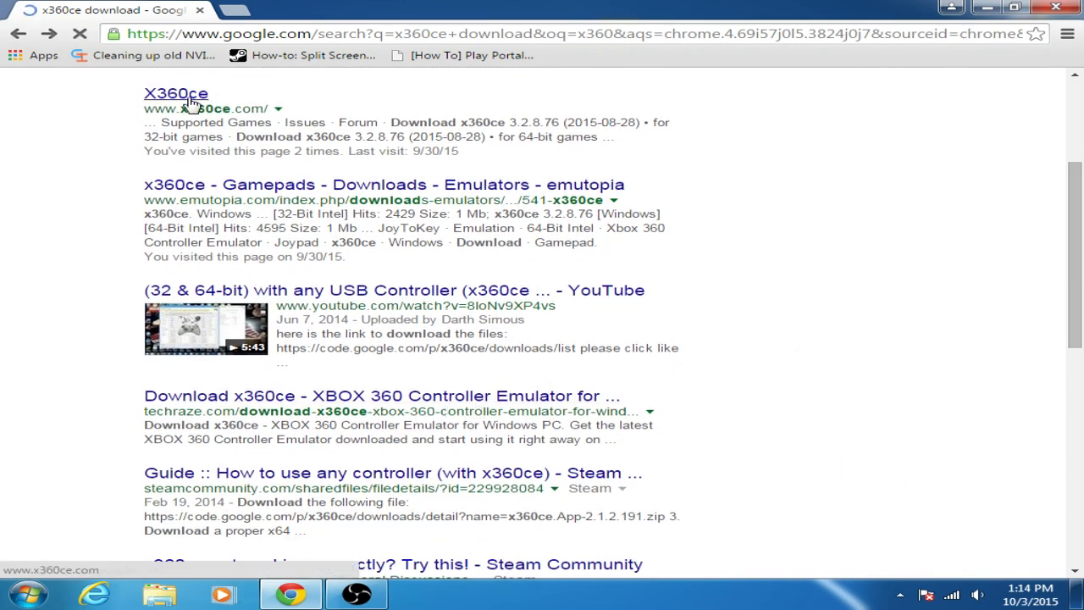
{"action": "left_click", "coordinate": [176, 93]}
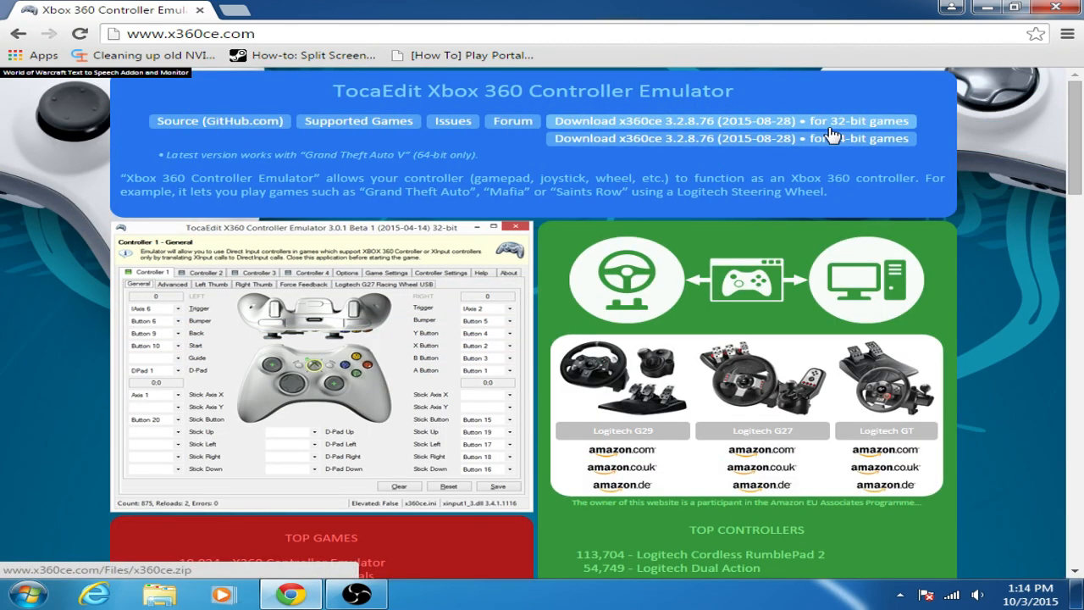
Scroll the x360ce.com home page to its 32-bit and 64-bit download links.
{"action": "scroll", "scroll_direction": "down", "scroll_amount": 3}
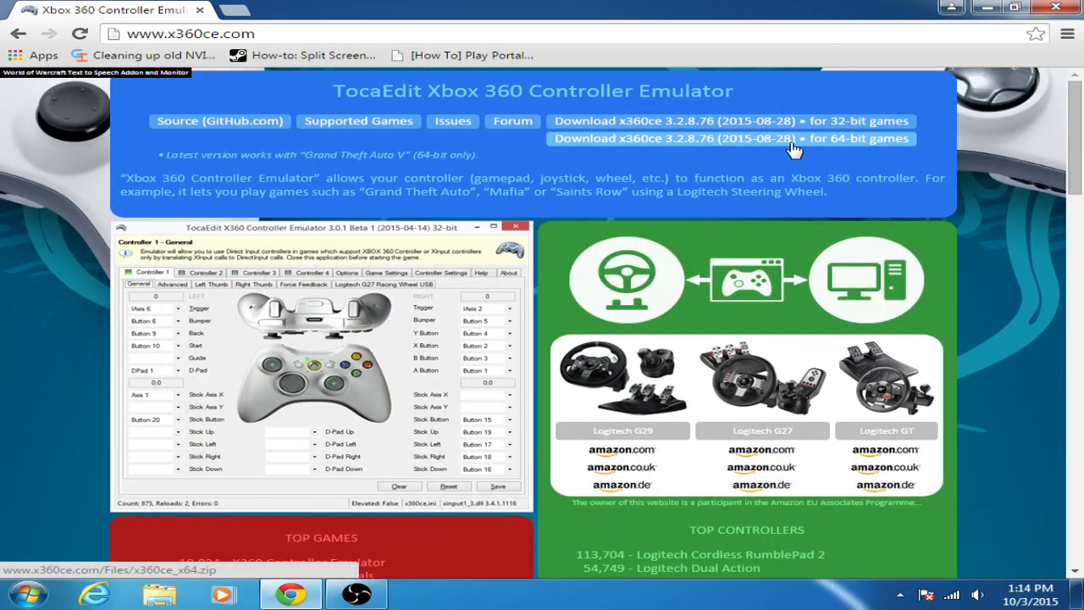
{"action": "mouse_move", "coordinate": [833, 144]}
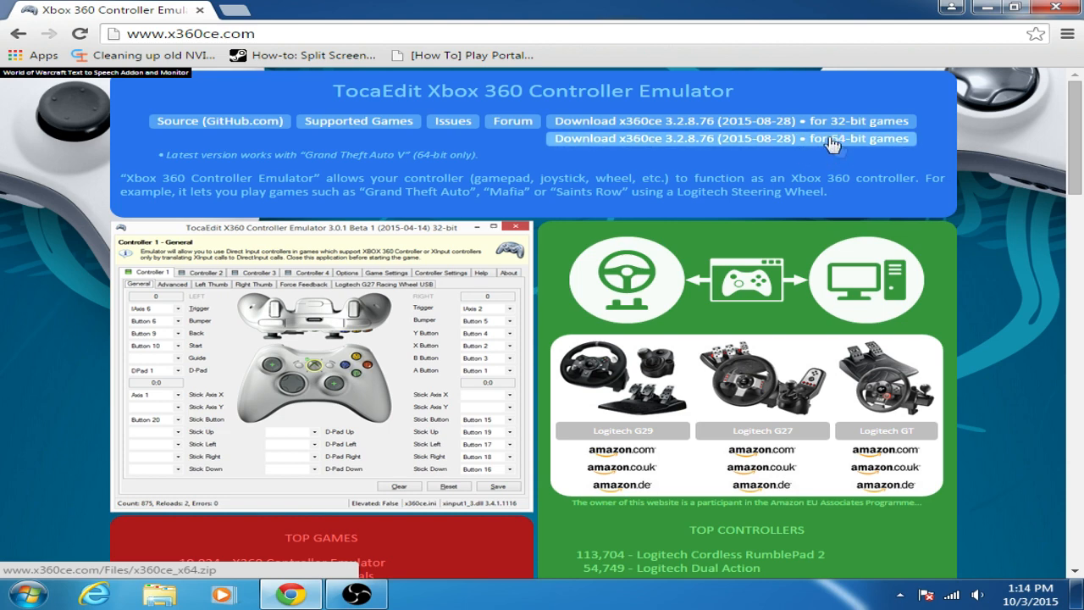
{"action": "mouse_move", "coordinate": [851, 127]}
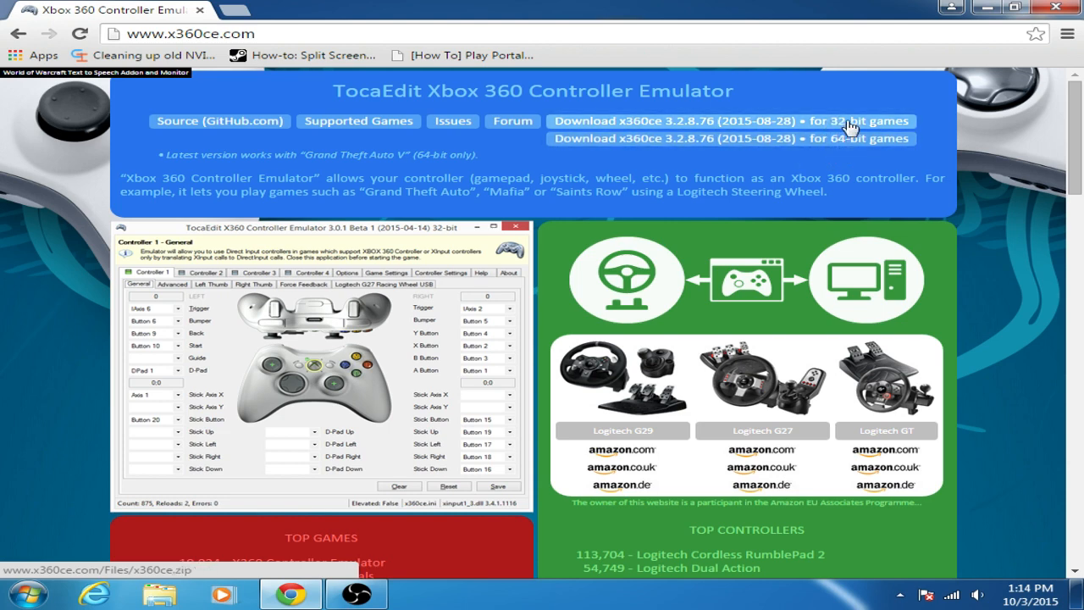
{"action": "scroll", "scroll_direction": "down", "scroll_amount": 3}
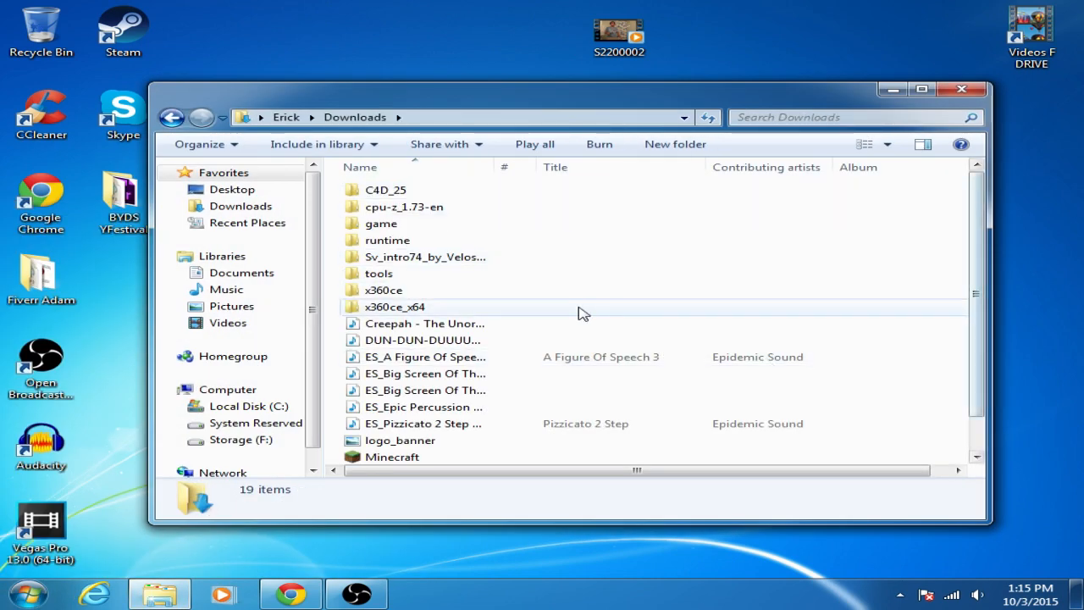
Take the x360ce application from Downloads and browse into Storage (F:) > Program Files.
{"action": "double_click", "coordinate": [382, 289]}
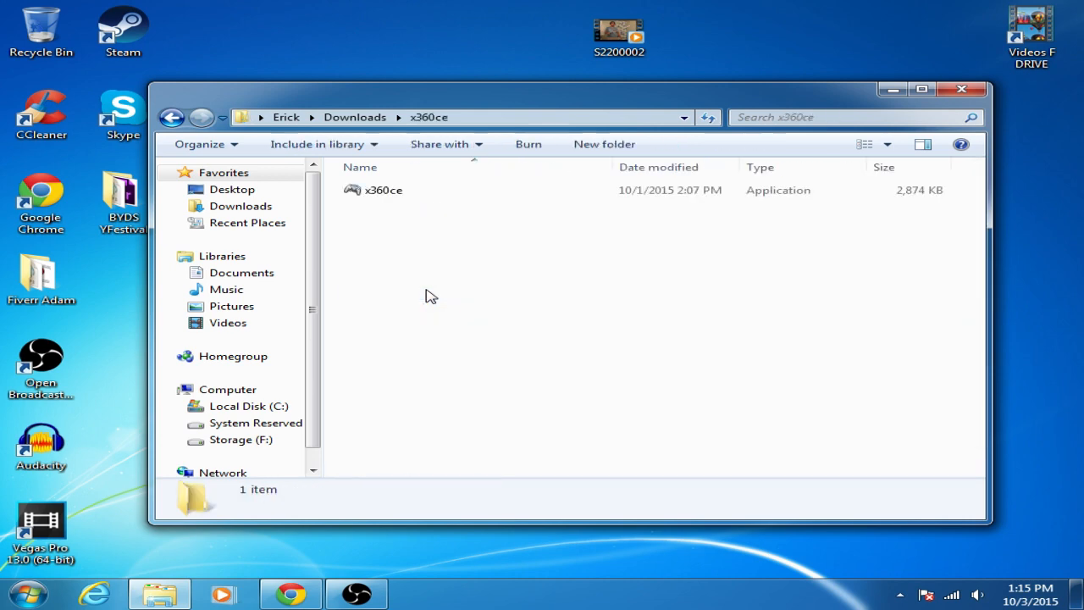
{"action": "left_click", "coordinate": [383, 190]}
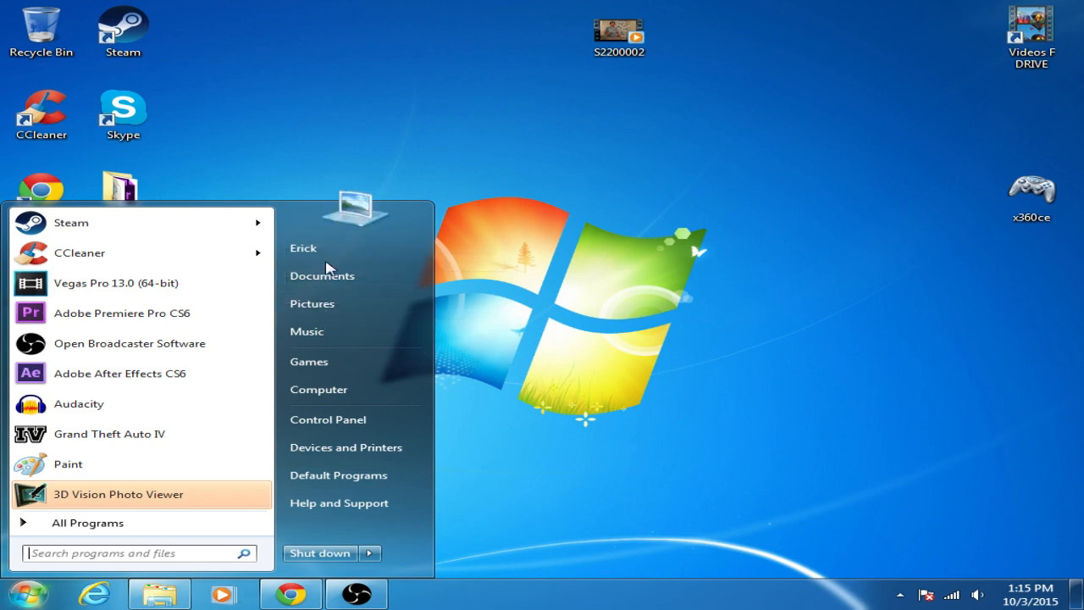
{"action": "mouse_move", "coordinate": [319, 388]}
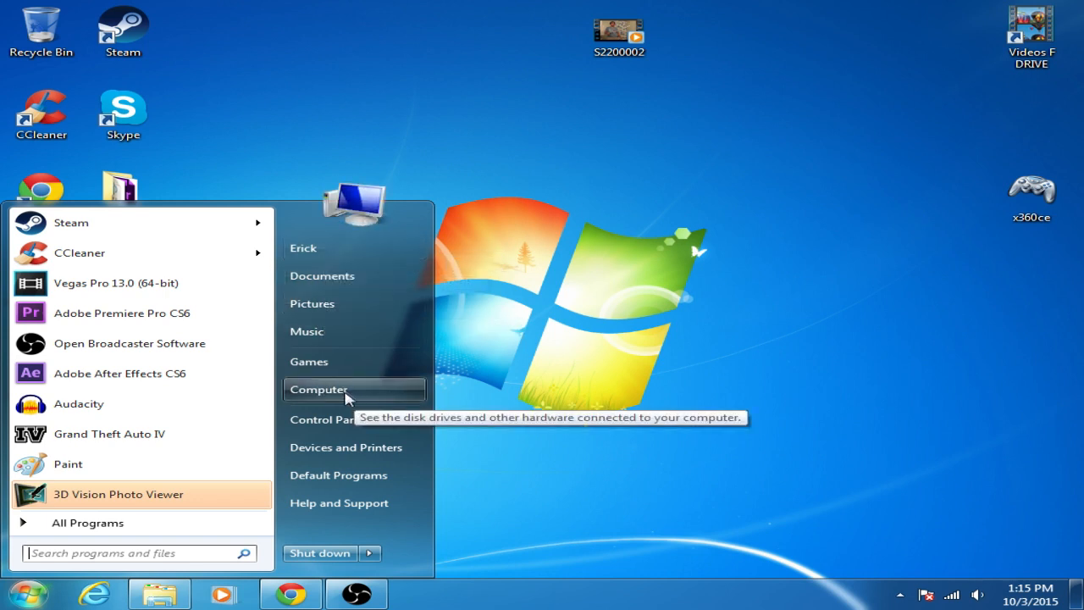
{"action": "mouse_move", "coordinate": [376, 403]}
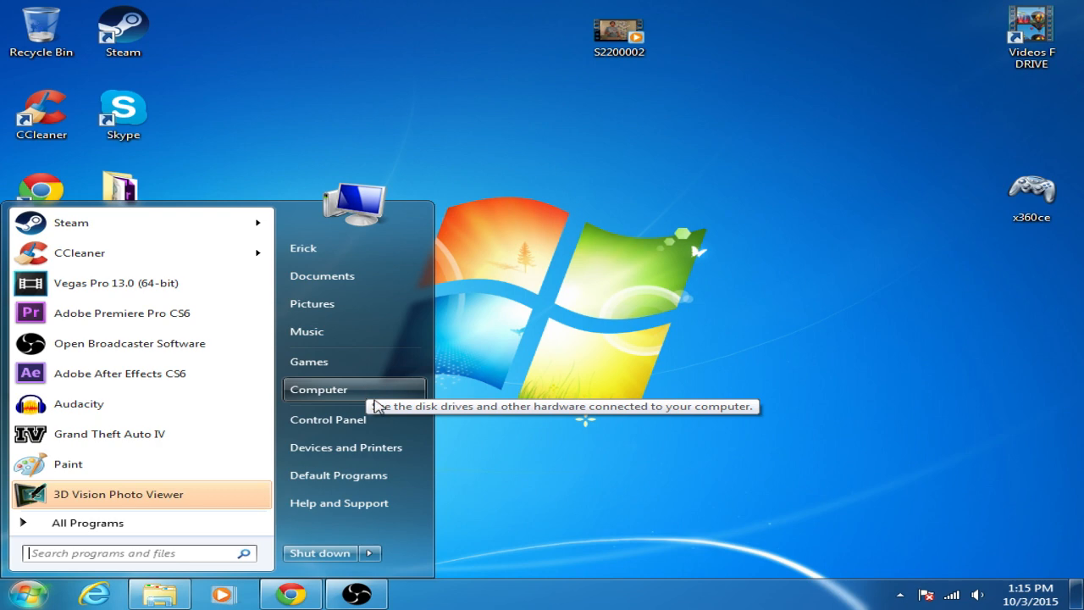
{"action": "mouse_move", "coordinate": [354, 331]}
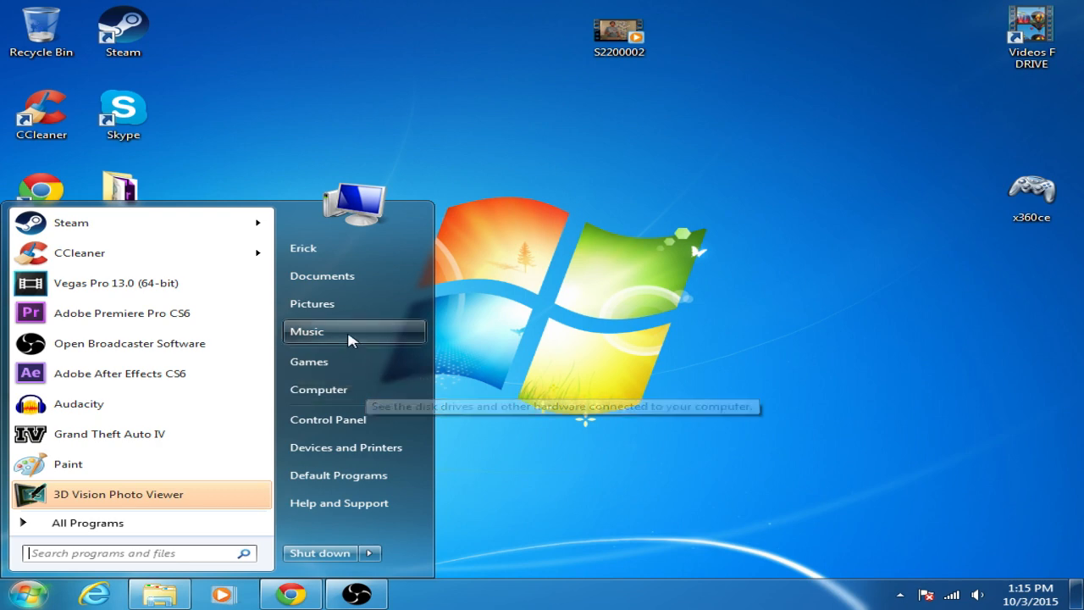
{"action": "left_click", "coordinate": [319, 388]}
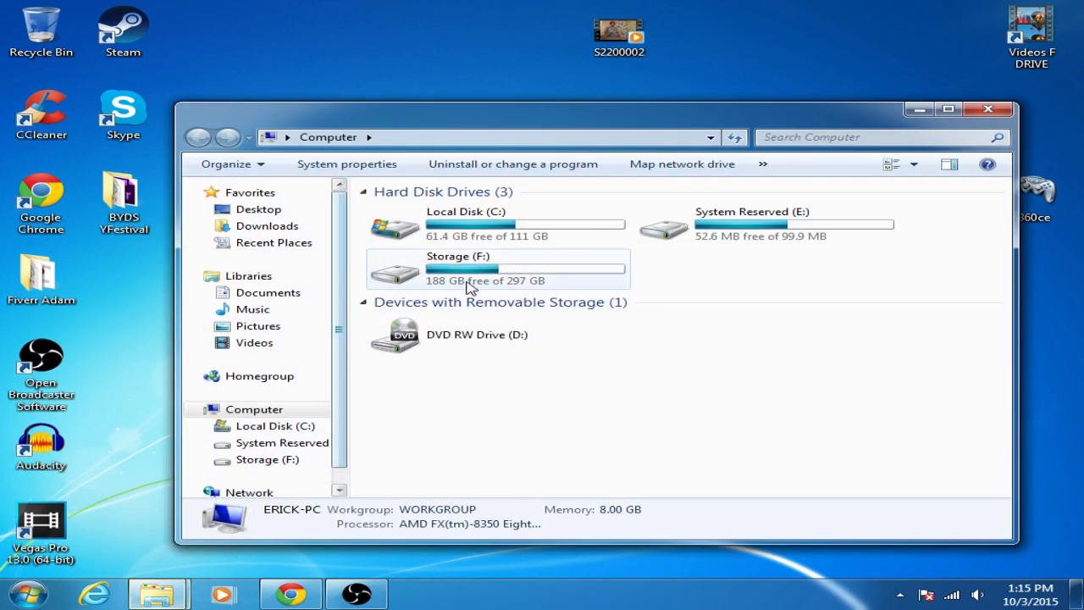
{"action": "double_click", "coordinate": [457, 269]}
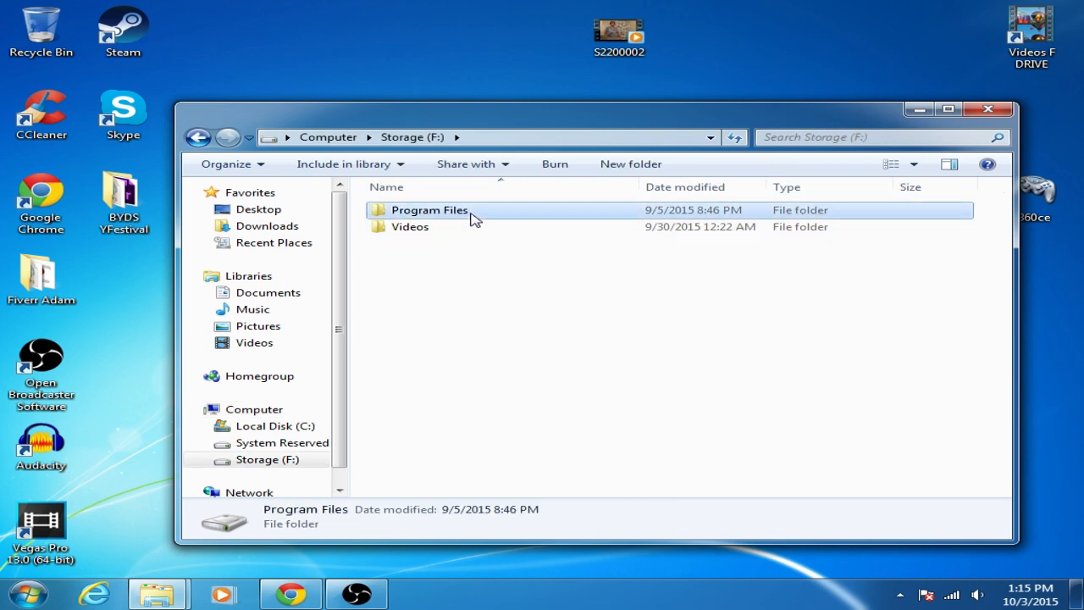
{"action": "double_click", "coordinate": [430, 210]}
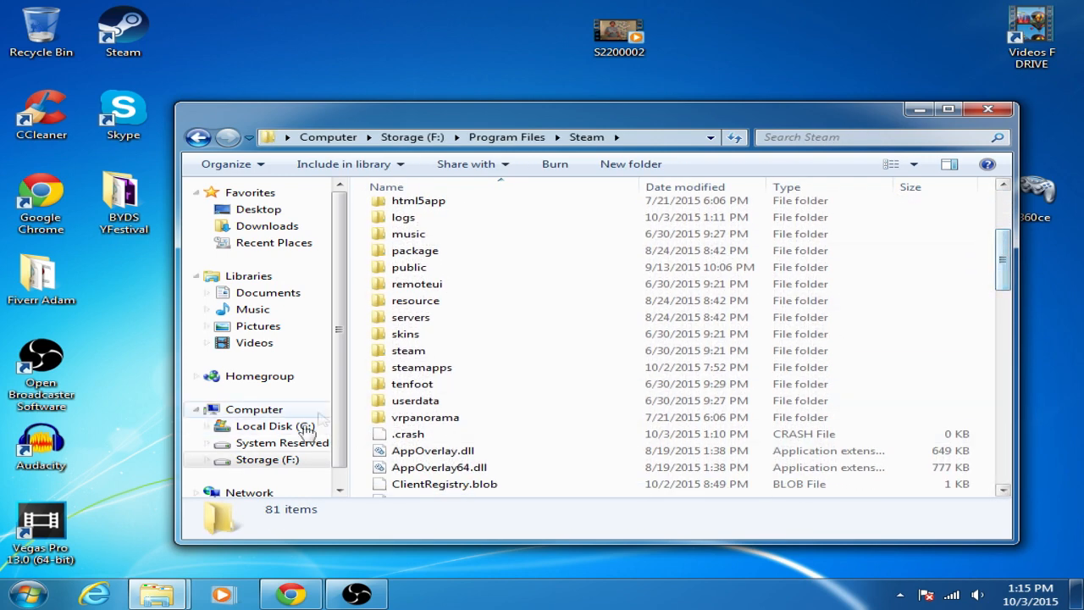
Reach Steam's MortalKombat_KompleteEdition DiscContentPC folder and launch x360ce there.
{"action": "double_click", "coordinate": [409, 366]}
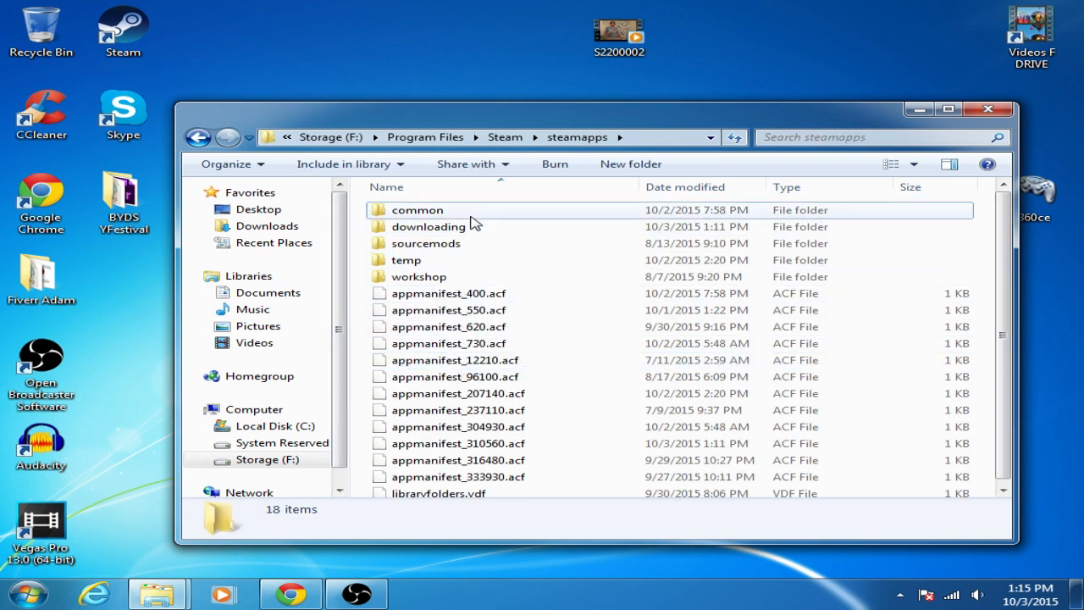
{"action": "double_click", "coordinate": [417, 210]}
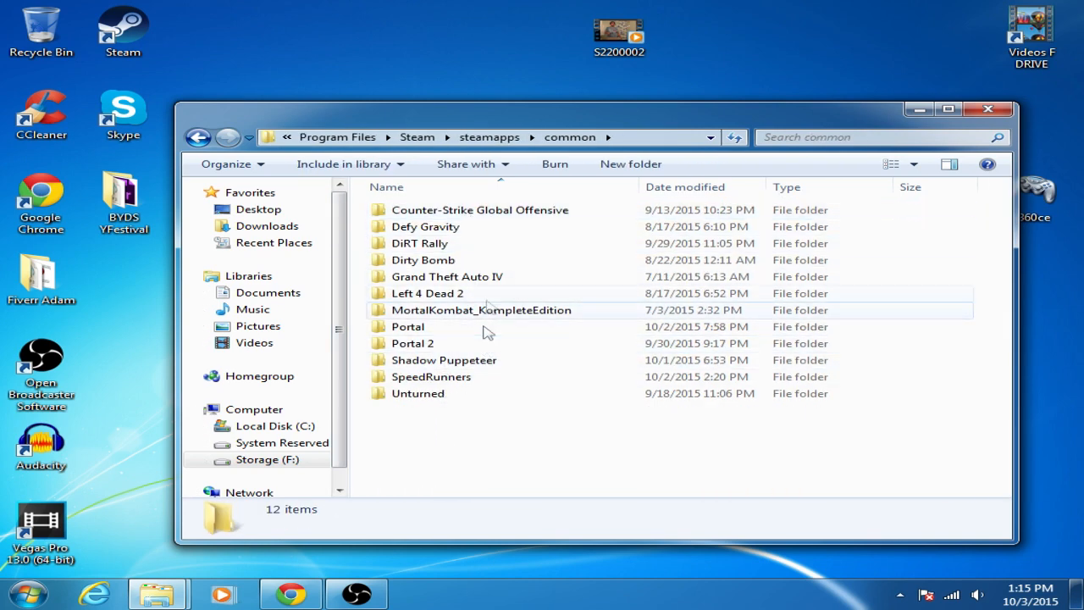
{"action": "double_click", "coordinate": [481, 309]}
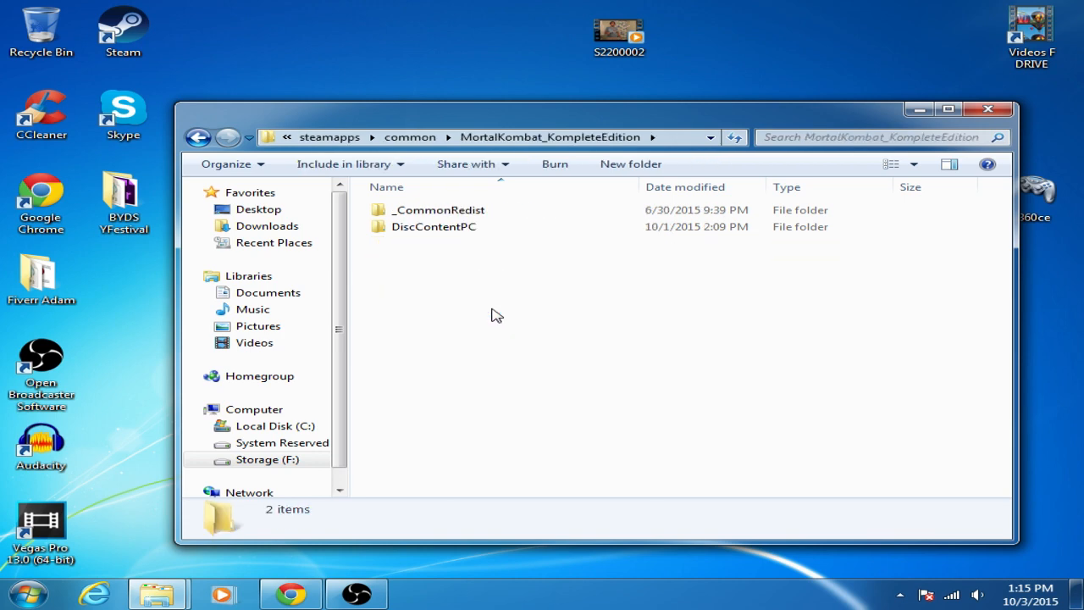
{"action": "double_click", "coordinate": [433, 227]}
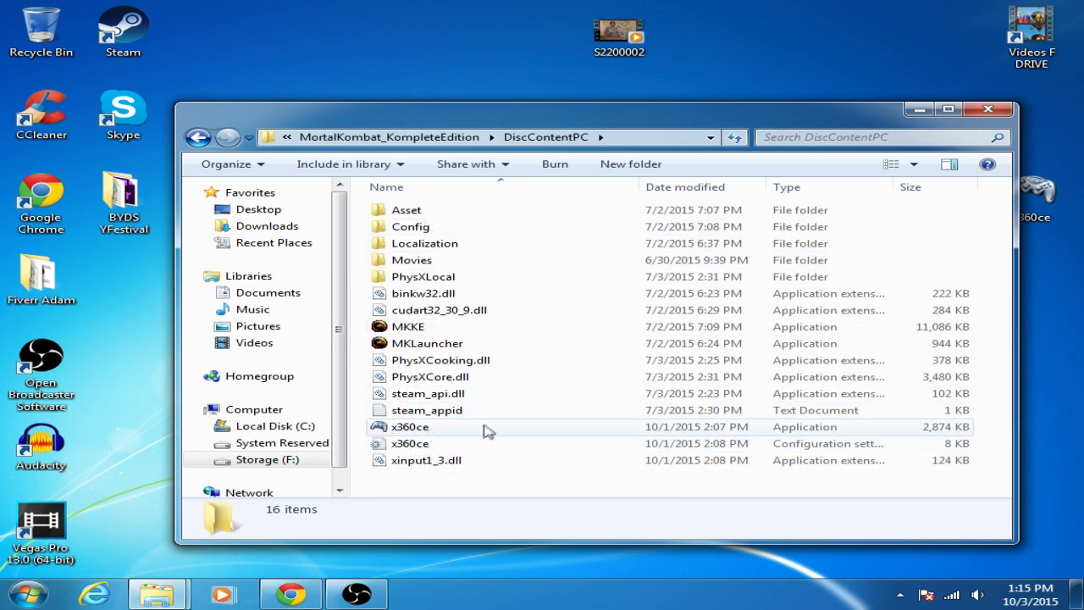
{"action": "double_click", "coordinate": [410, 427]}
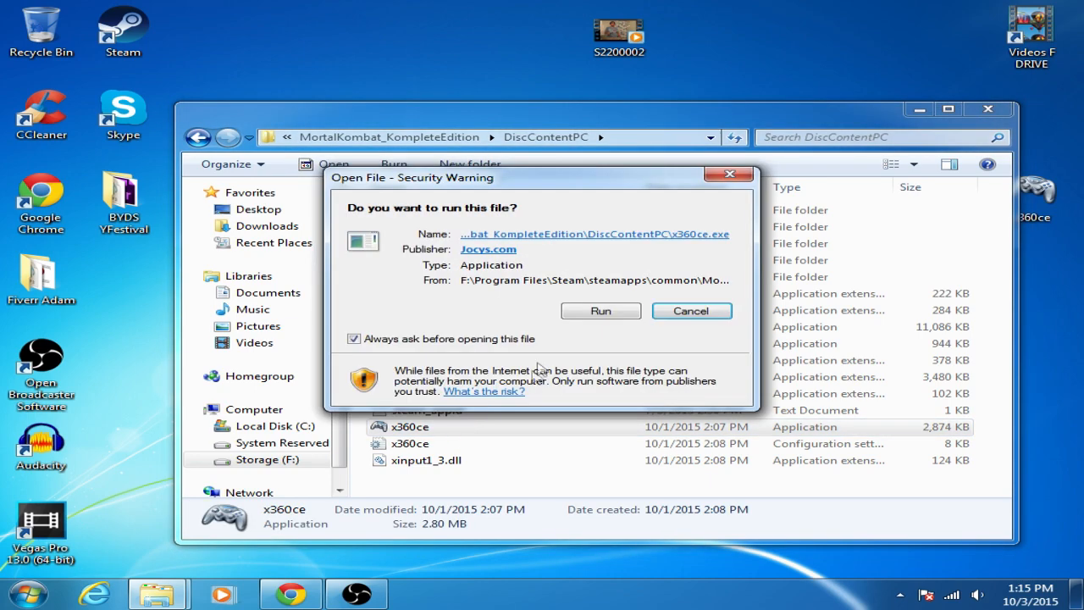
Allow x360ce to run from the security warning so it writes its configuration file.
{"action": "left_click", "coordinate": [599, 312]}
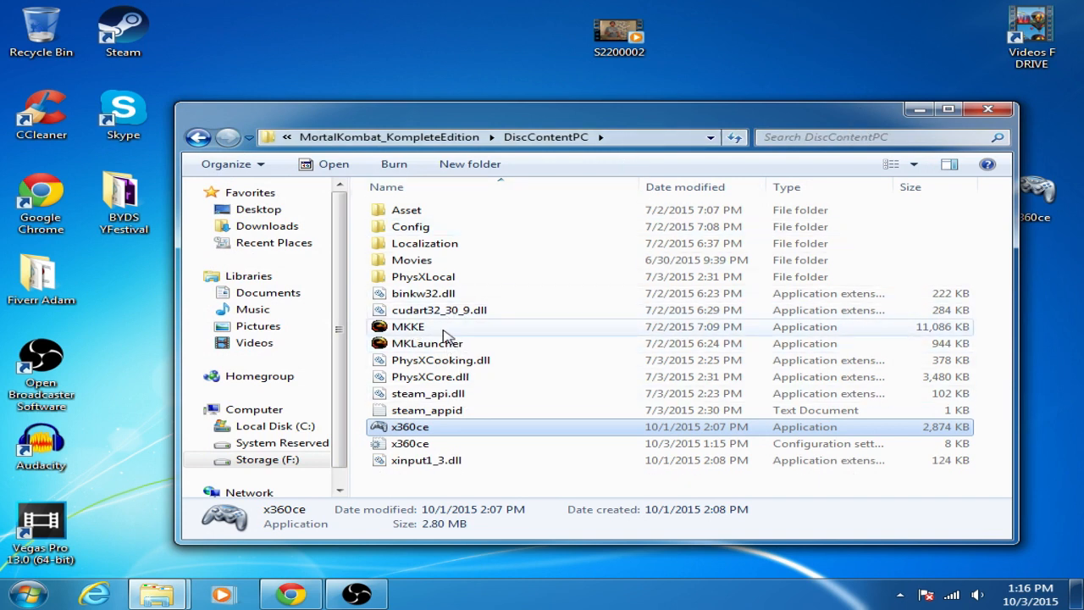
Start Mortal Kombat Komplete Edition from the MKKE application in DiscContentPC.
{"action": "left_click", "coordinate": [410, 325]}
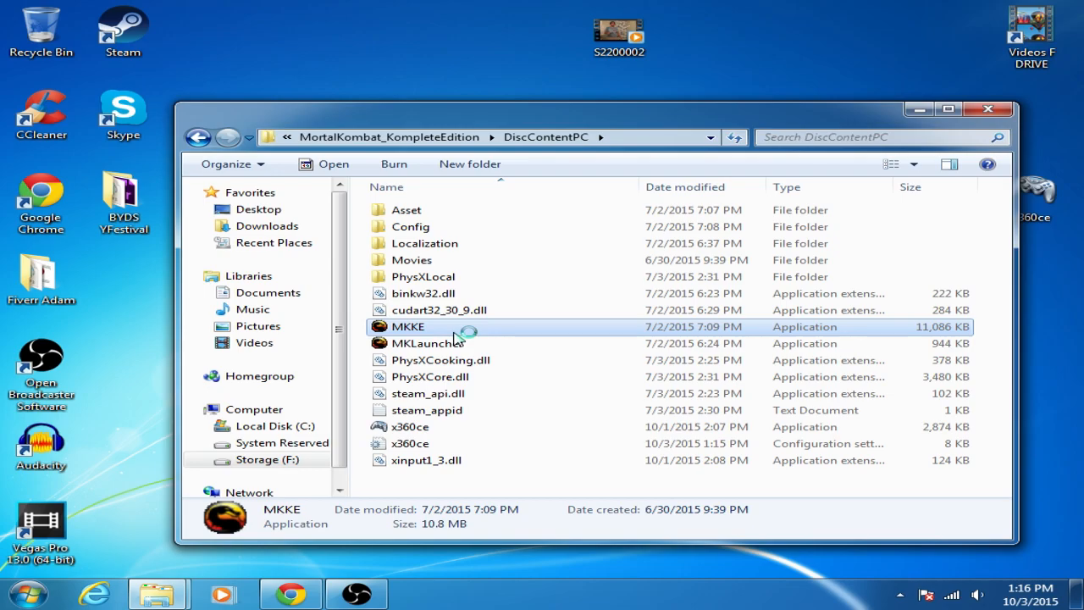
{"action": "double_click", "coordinate": [407, 325]}
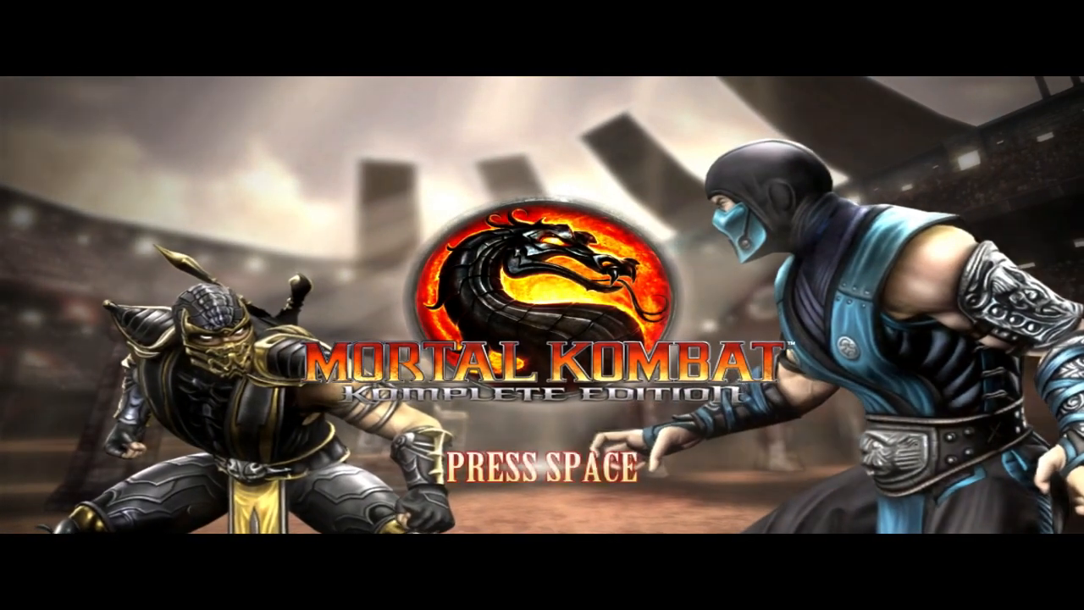
Pass the title screen, choose a game mode and browse fighters on the roster.
{"action": "key", "text": "space"}
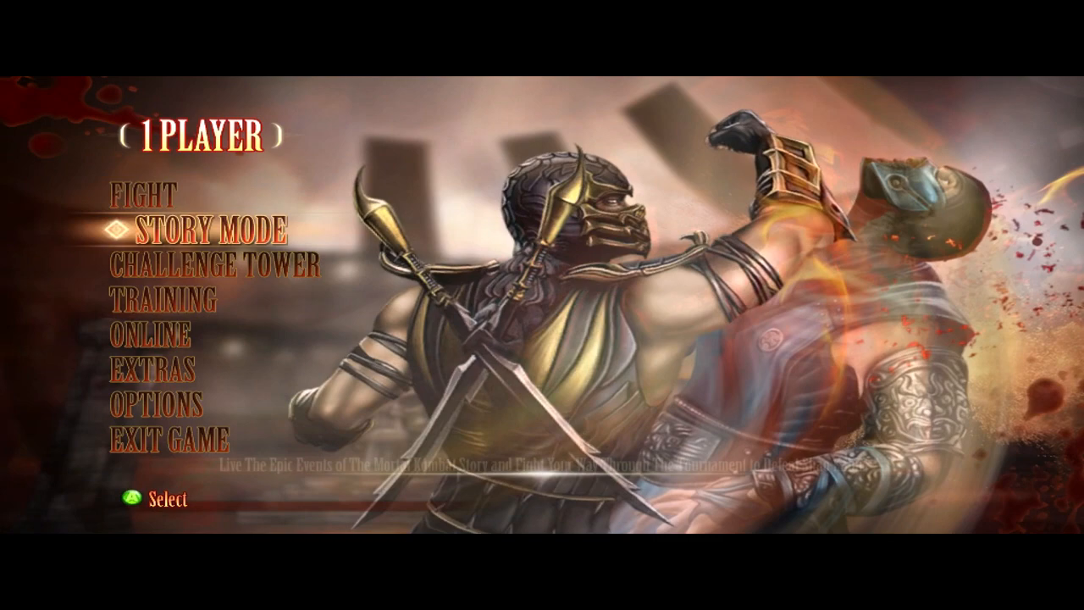
{"action": "key", "text": "Up"}
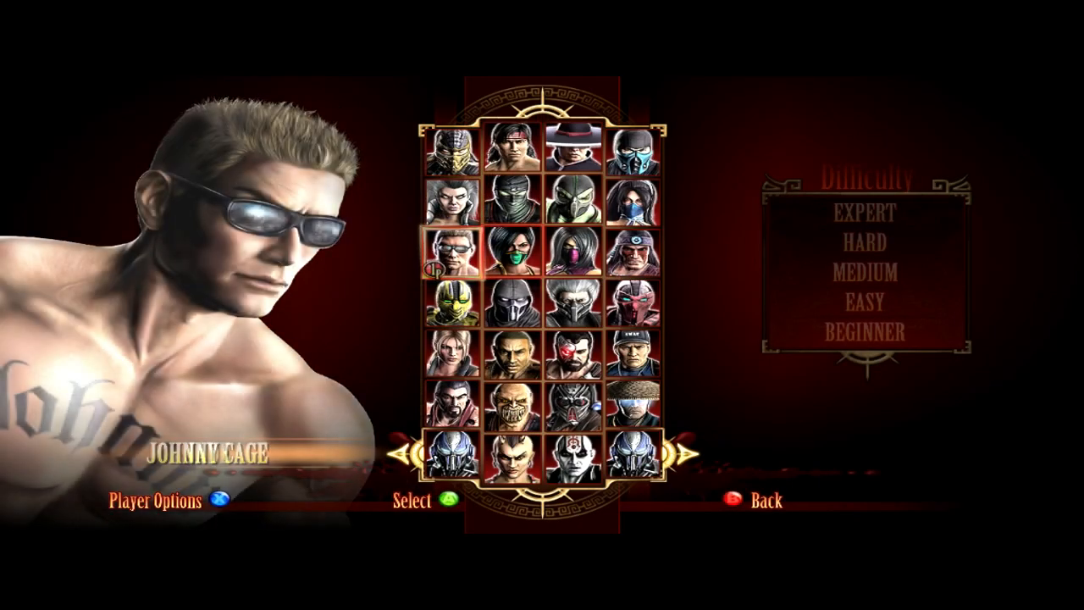
{"action": "left_click", "coordinate": [574, 298]}
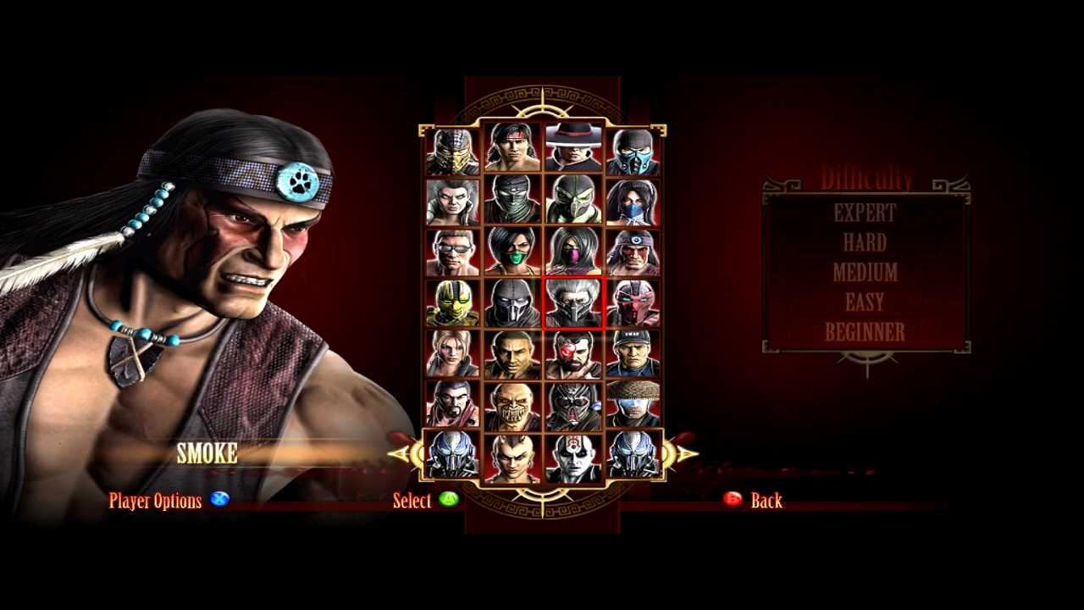